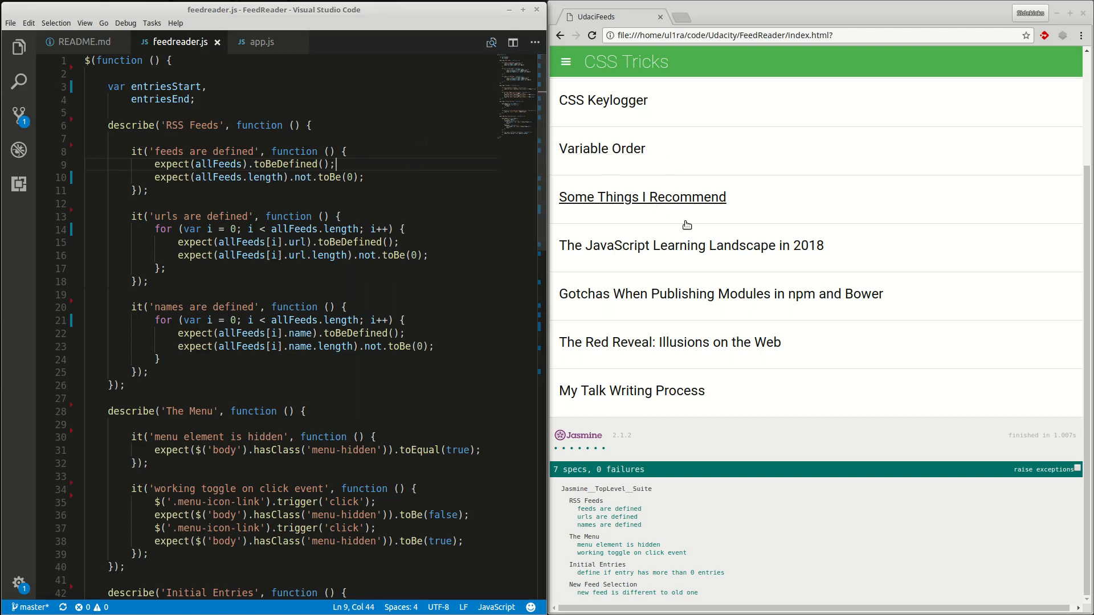
Scroll the UdaciFeeds test page and select the CSS Tricks feed title
{"action": "scroll", "scroll_direction": "down", "scroll_amount": 3}
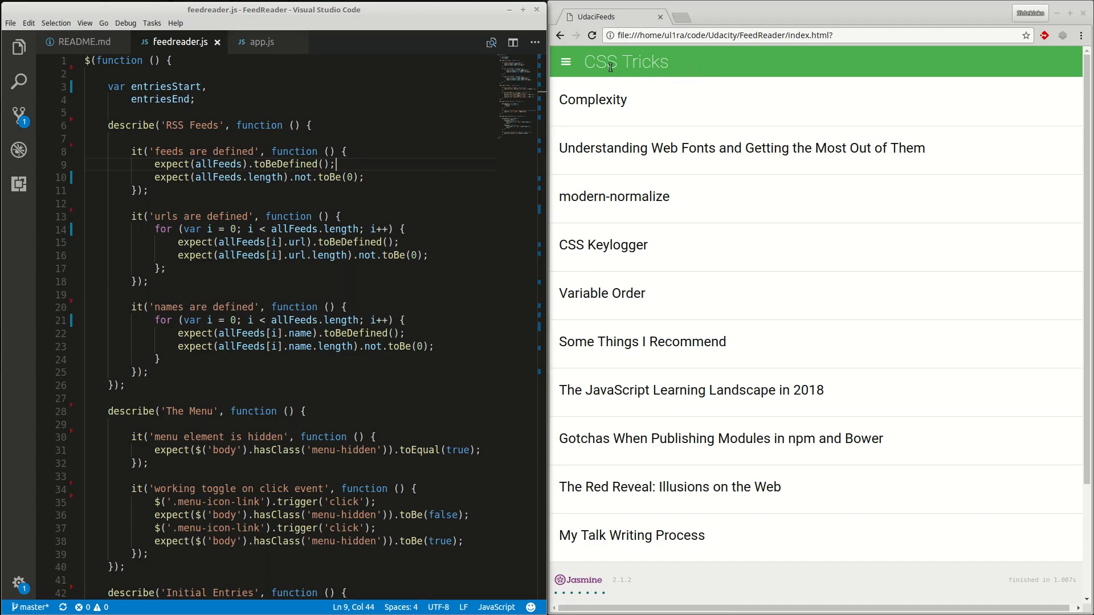
{"action": "double_click", "coordinate": [625, 61]}
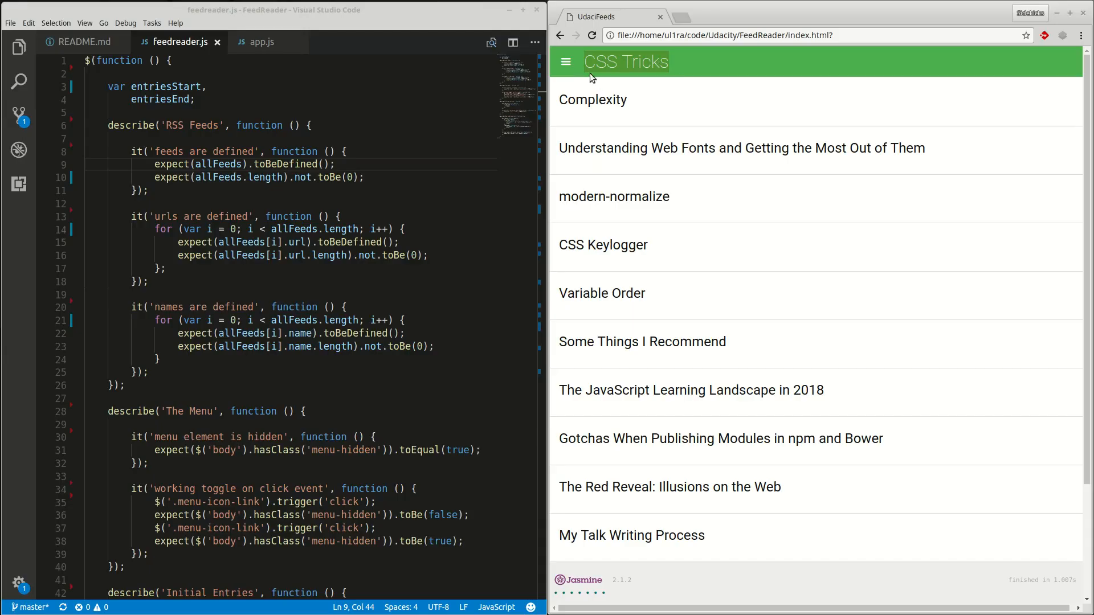
{"action": "left_click", "coordinate": [567, 62]}
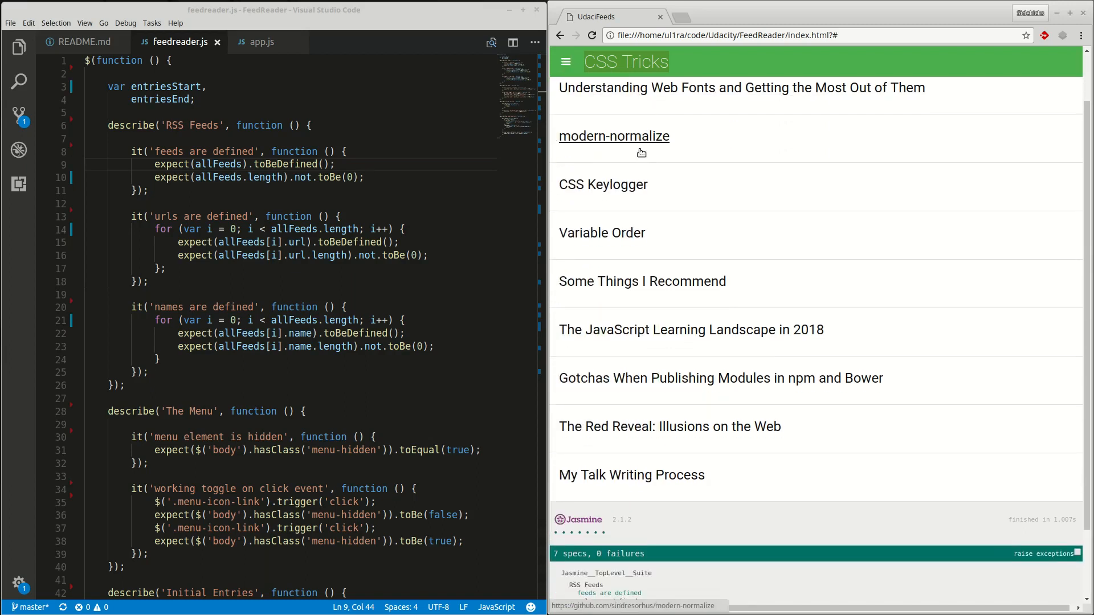
{"action": "scroll", "scroll_direction": "down", "scroll_amount": 3}
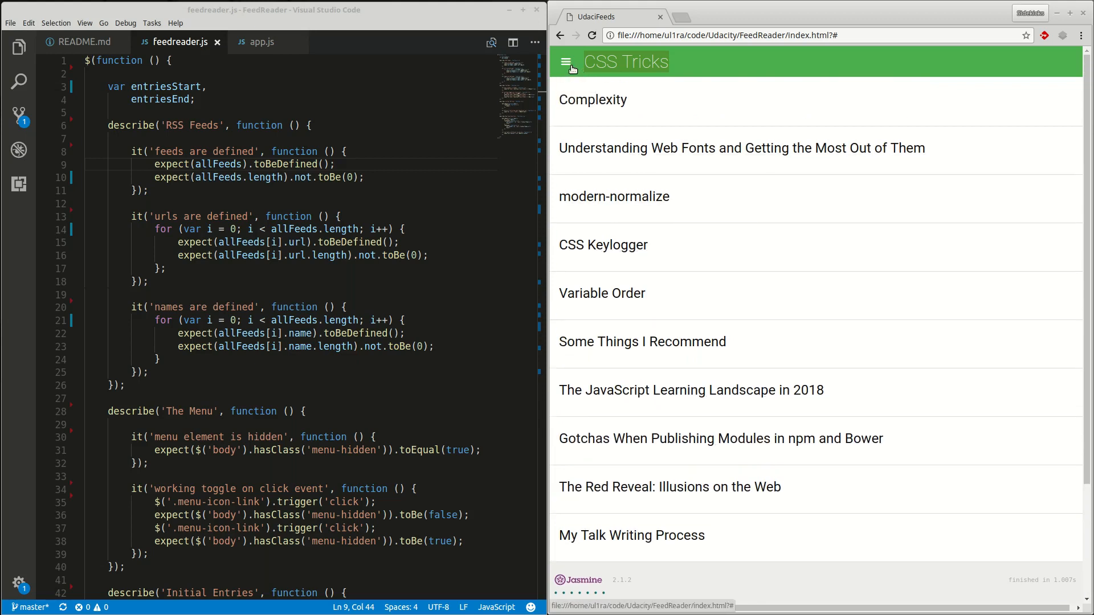
{"action": "scroll", "scroll_direction": "down", "scroll_amount": 3}
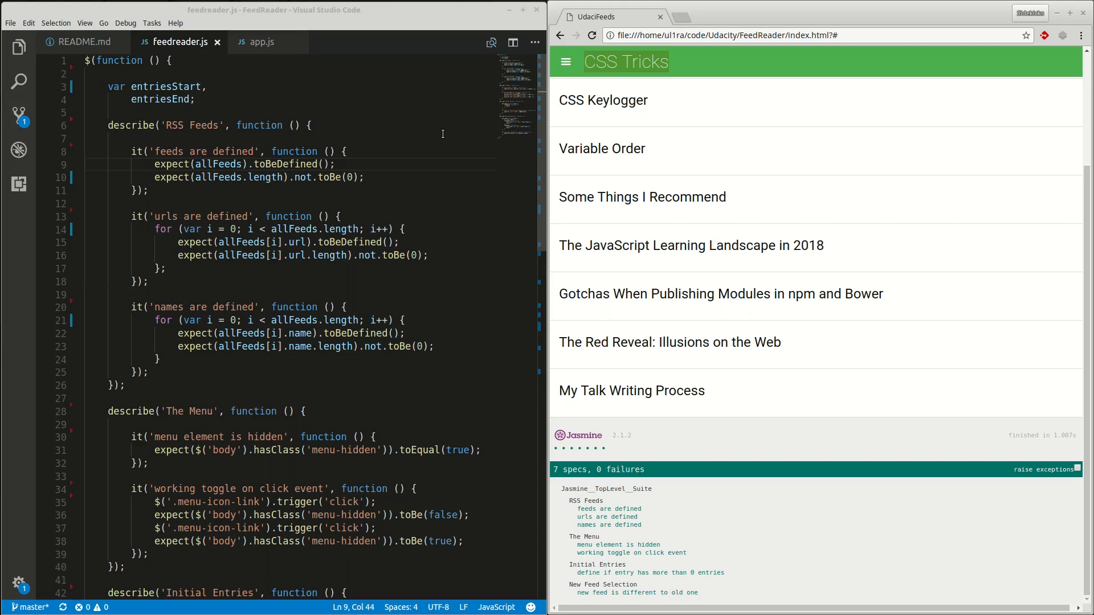
{"action": "mouse_move", "coordinate": [112, 72]}
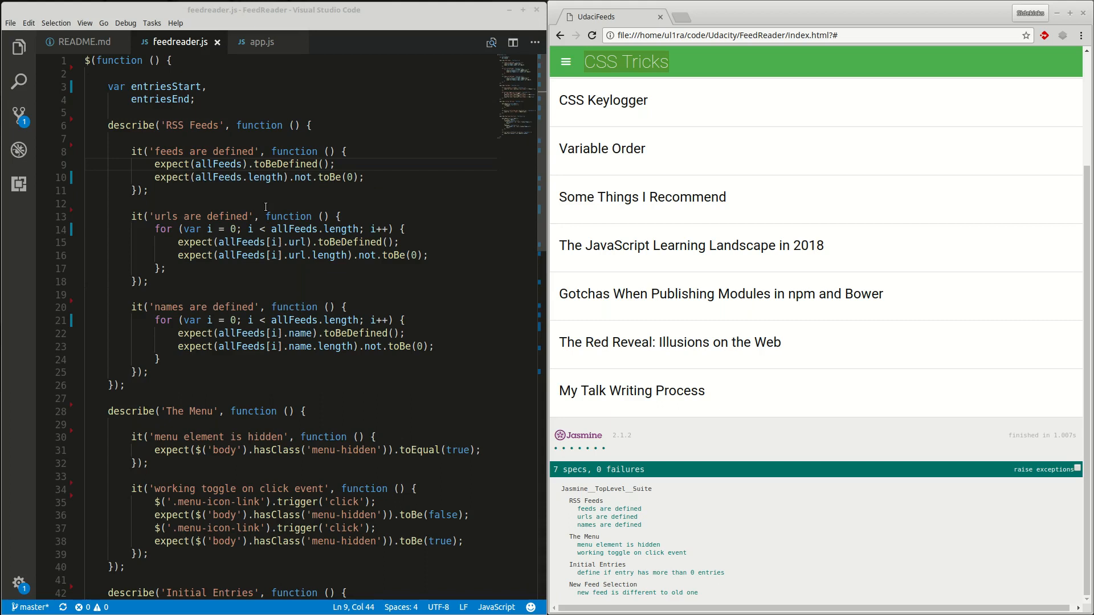
Check the allFeeds list in app.js, then return to feedreader.js
{"action": "left_click", "coordinate": [261, 42]}
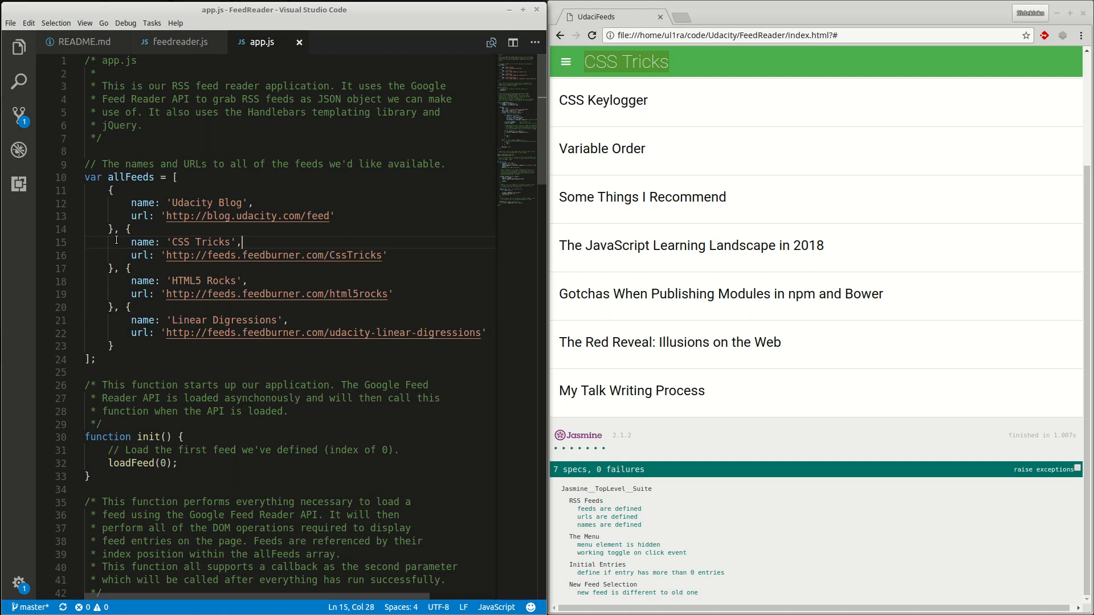
{"action": "mouse_move", "coordinate": [138, 216]}
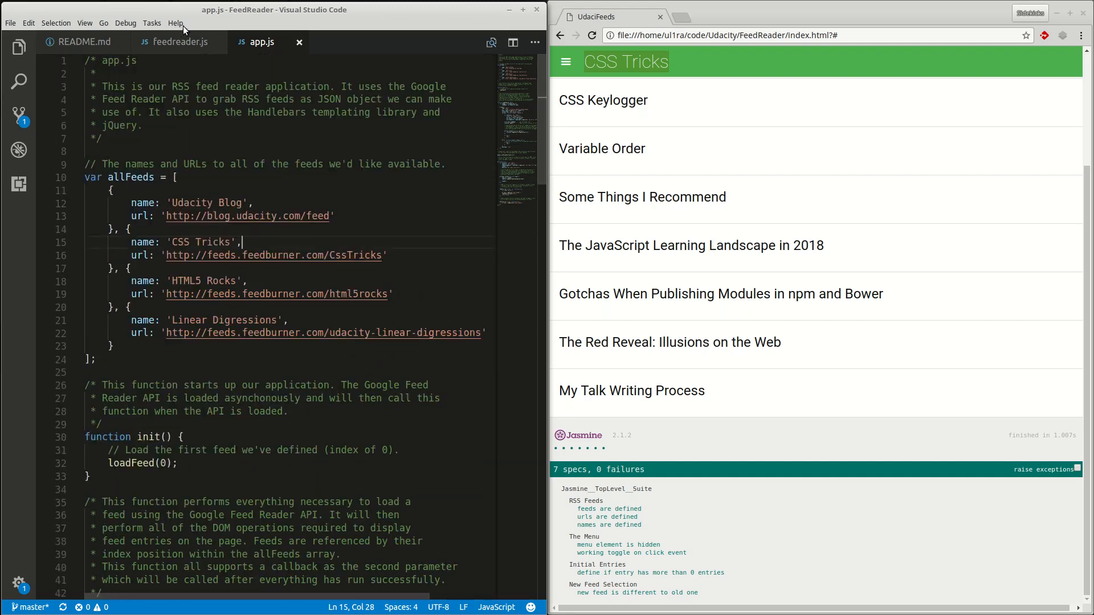
{"action": "left_click", "coordinate": [178, 41]}
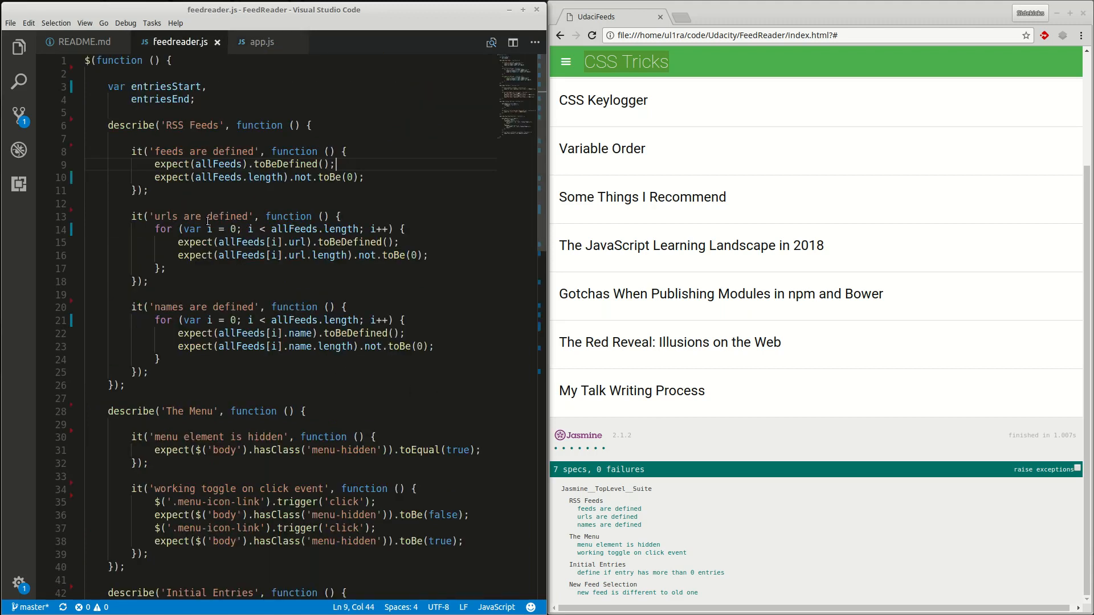
{"action": "left_click_drag", "start_coordinate": [108, 125], "coordinate": [122, 385]}
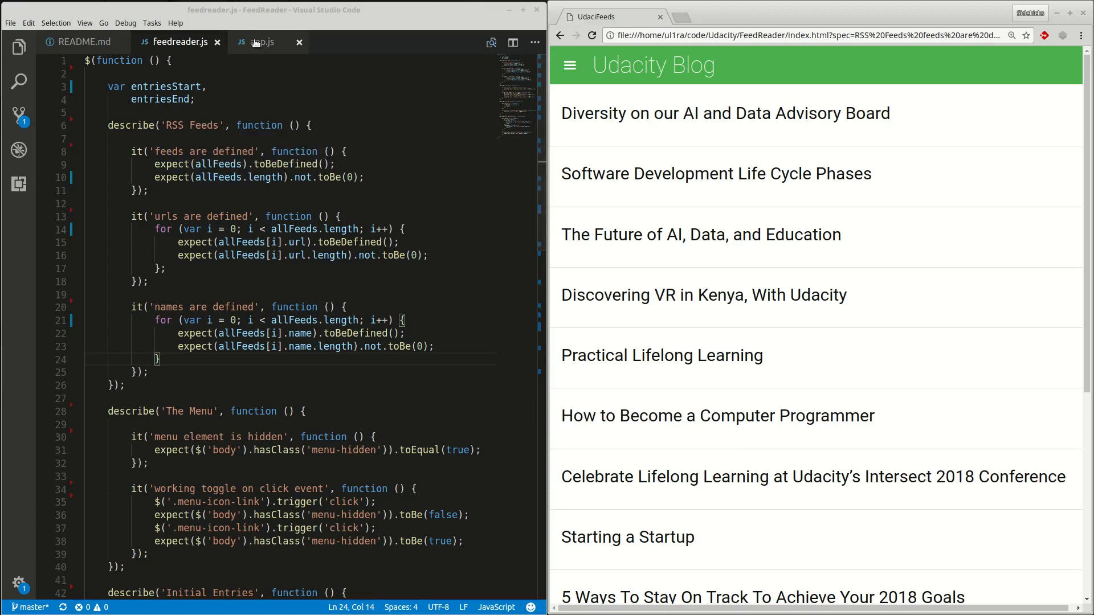
Look over the feeds in app.js again and switch back to feedreader.js
{"action": "left_click", "coordinate": [260, 42]}
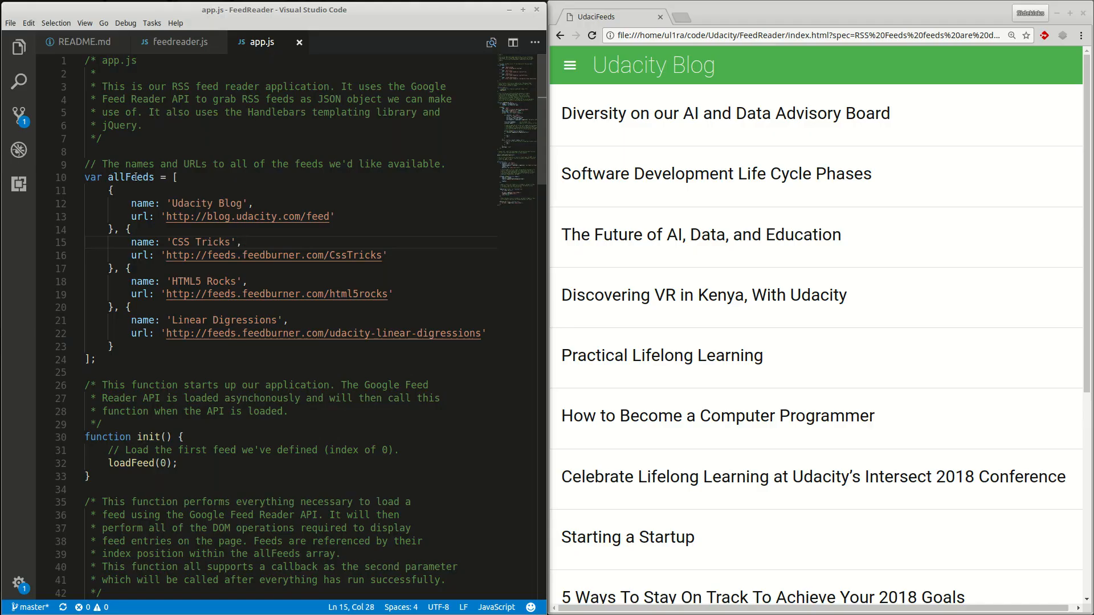
{"action": "left_click", "coordinate": [177, 42]}
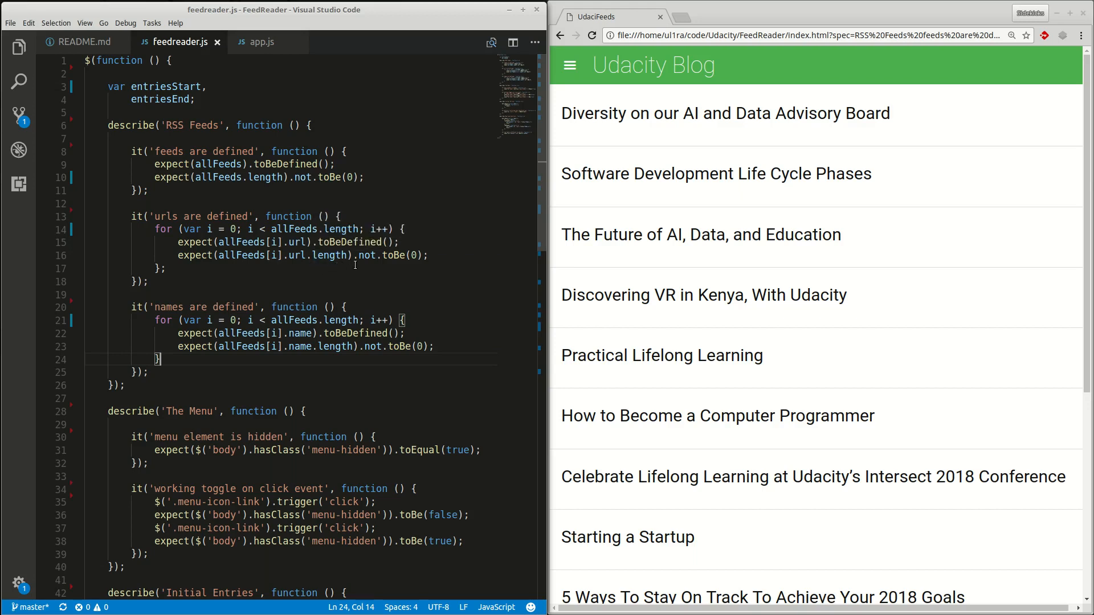
{"action": "mouse_move", "coordinate": [325, 388]}
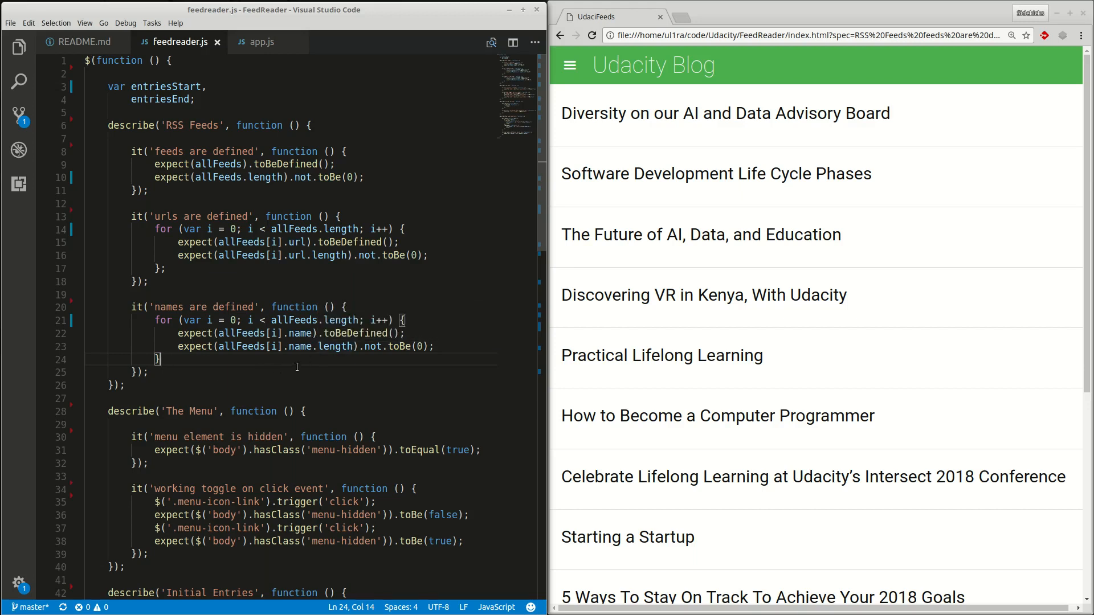
{"action": "mouse_move", "coordinate": [312, 357]}
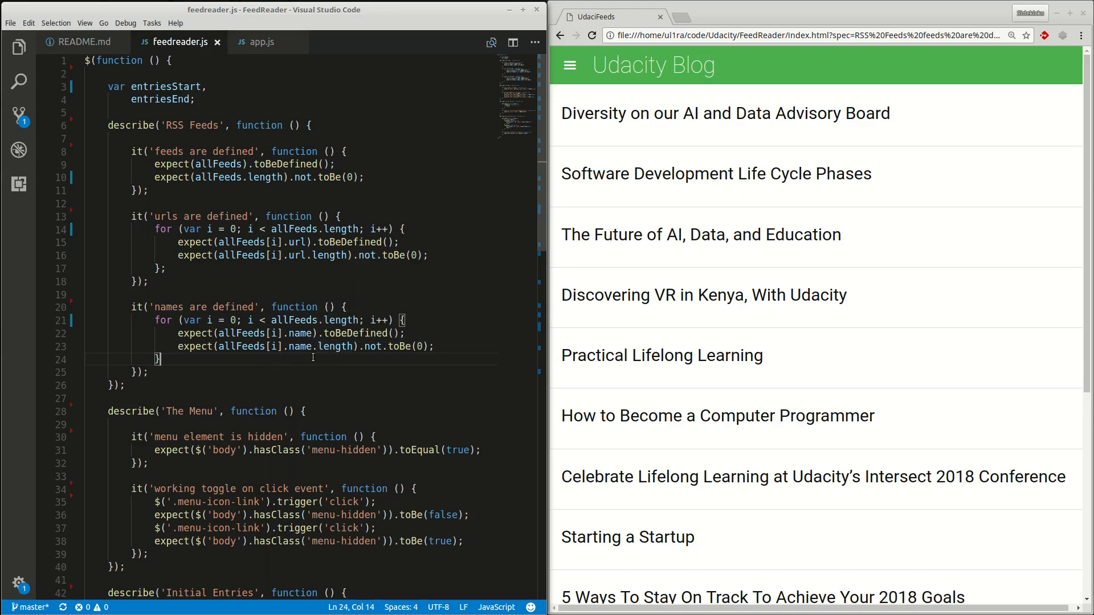
{"action": "mouse_move", "coordinate": [417, 358]}
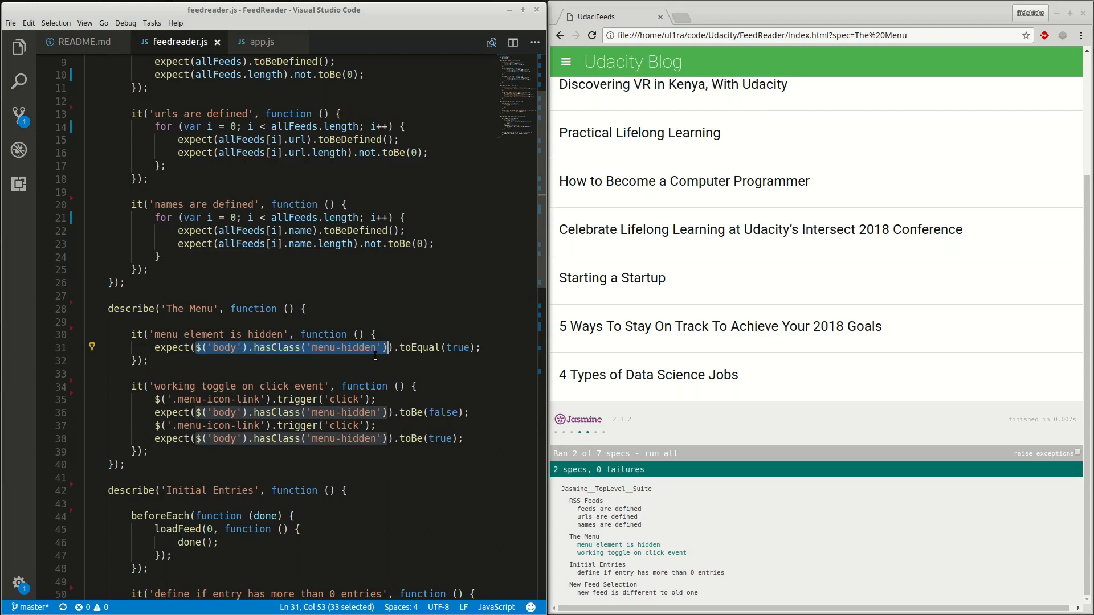
Review the menu code in app.js, then toggle the app's feed menu open and closed twice
{"action": "left_click", "coordinate": [263, 42]}
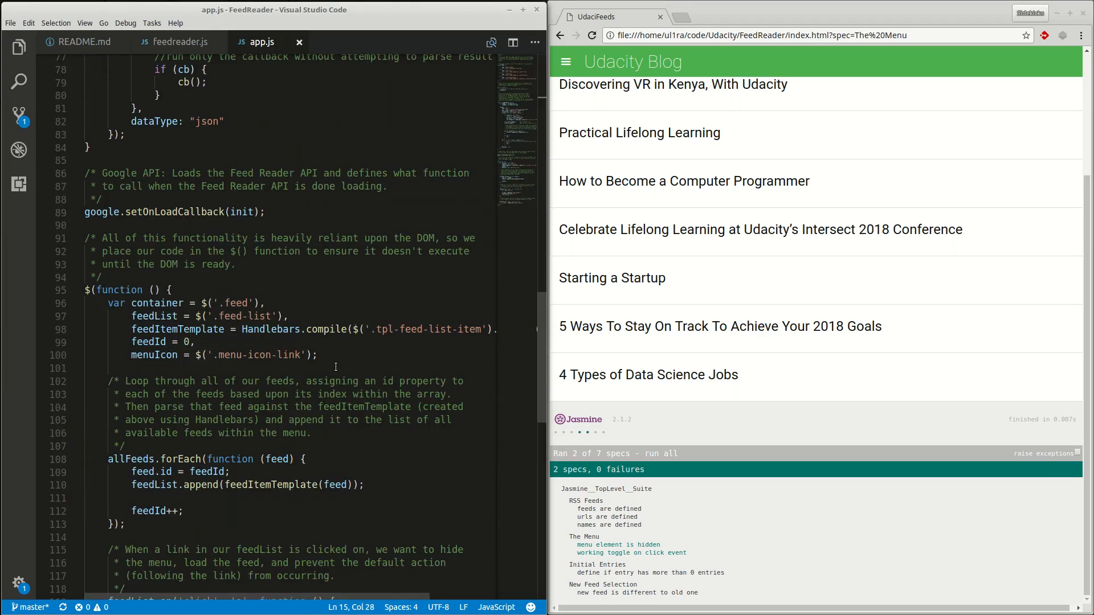
{"action": "scroll", "scroll_direction": "down", "scroll_amount": 3}
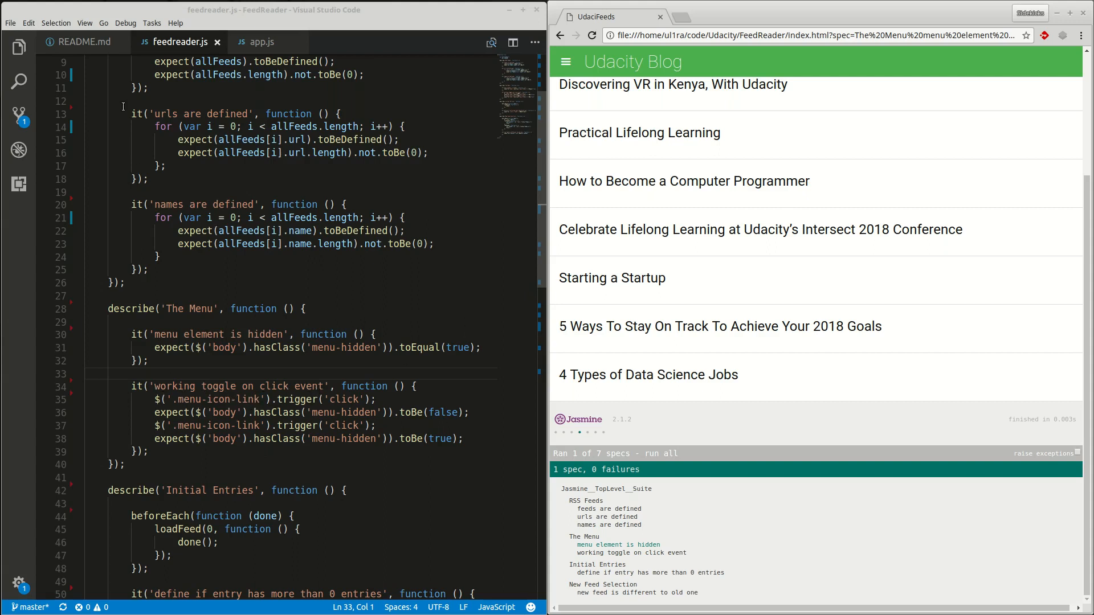
{"action": "left_click", "coordinate": [566, 61]}
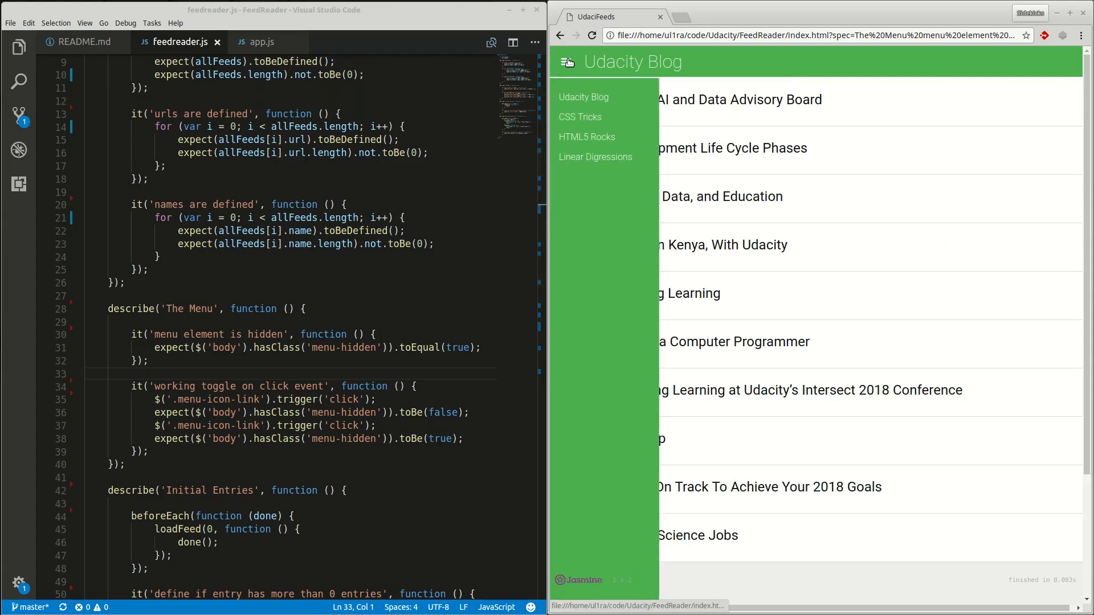
{"action": "left_click", "coordinate": [566, 62]}
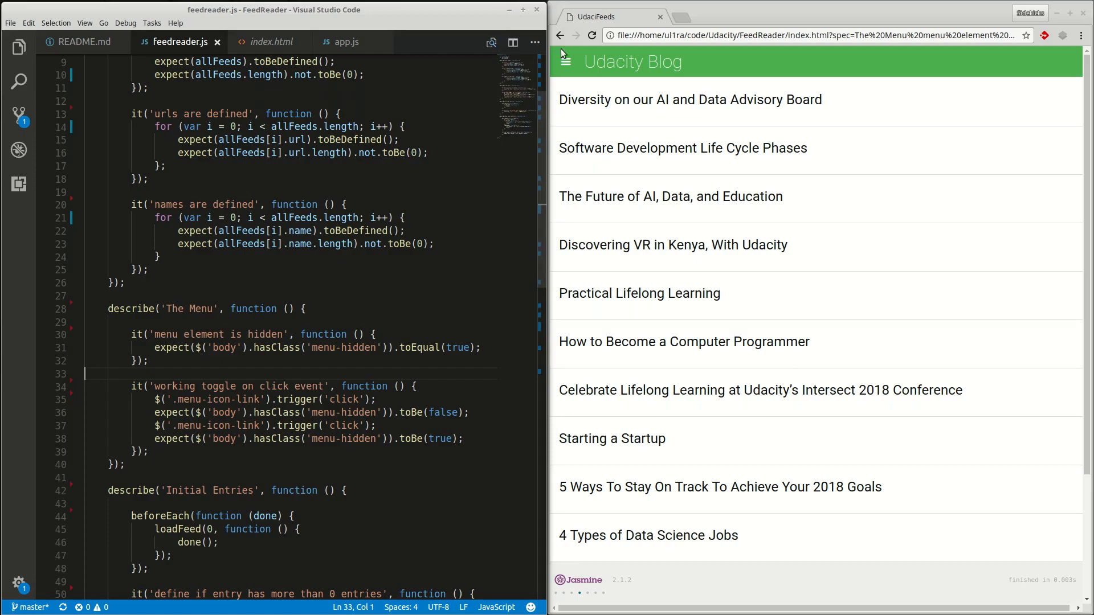
{"action": "left_click", "coordinate": [565, 62]}
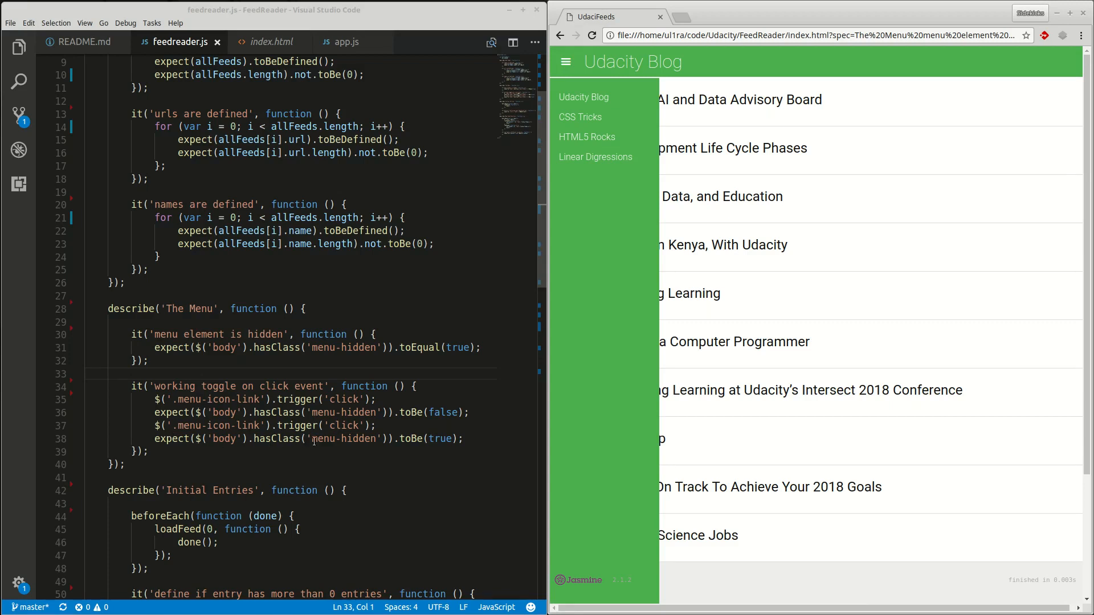
{"action": "mouse_move", "coordinate": [199, 441]}
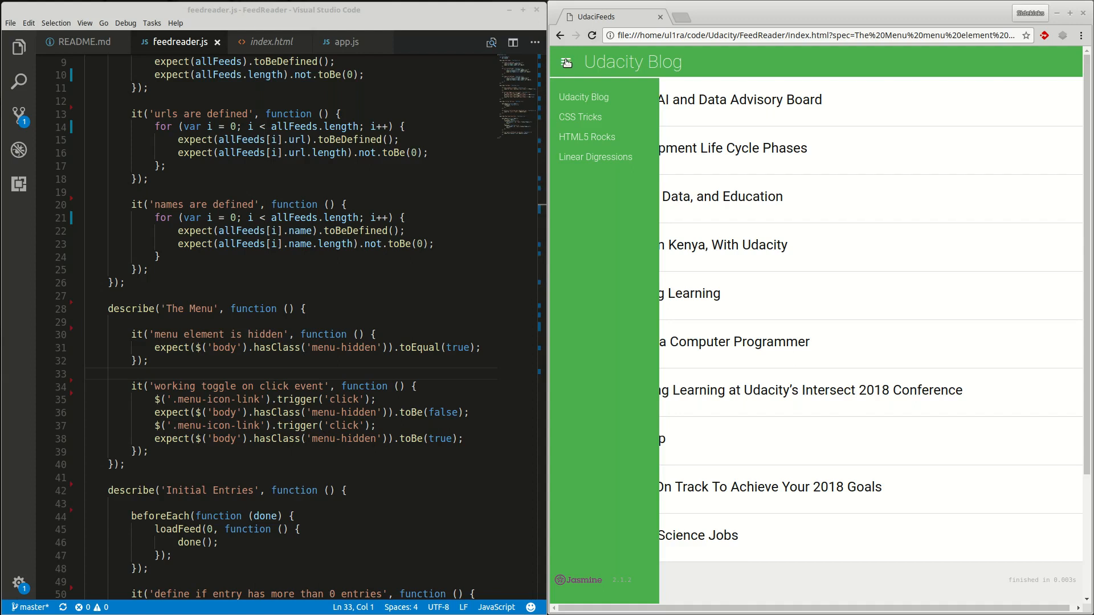
{"action": "left_click", "coordinate": [565, 61]}
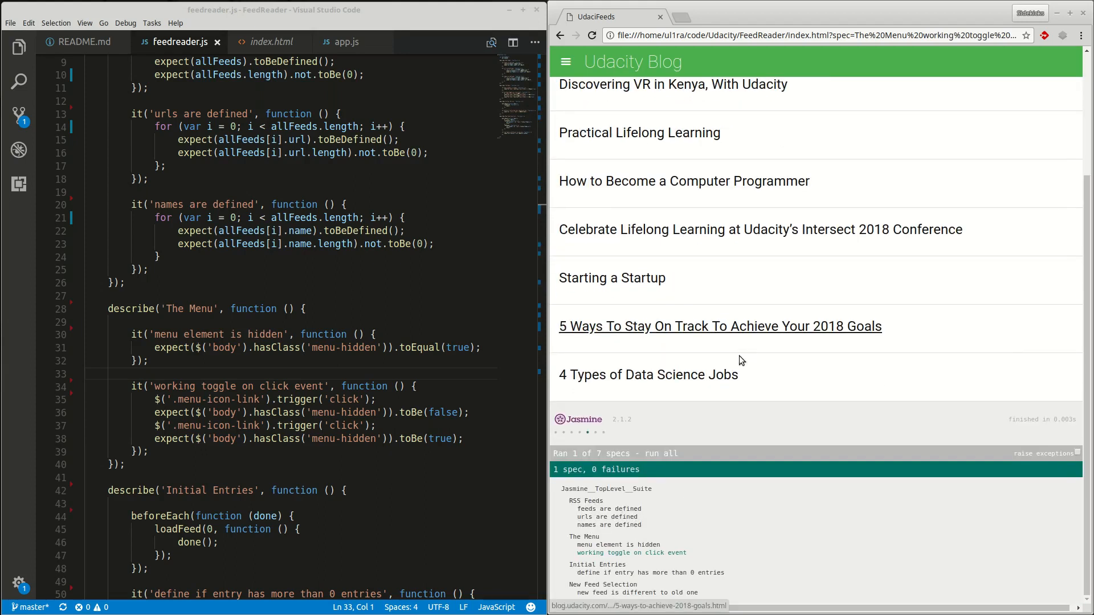
{"action": "mouse_move", "coordinate": [704, 476]}
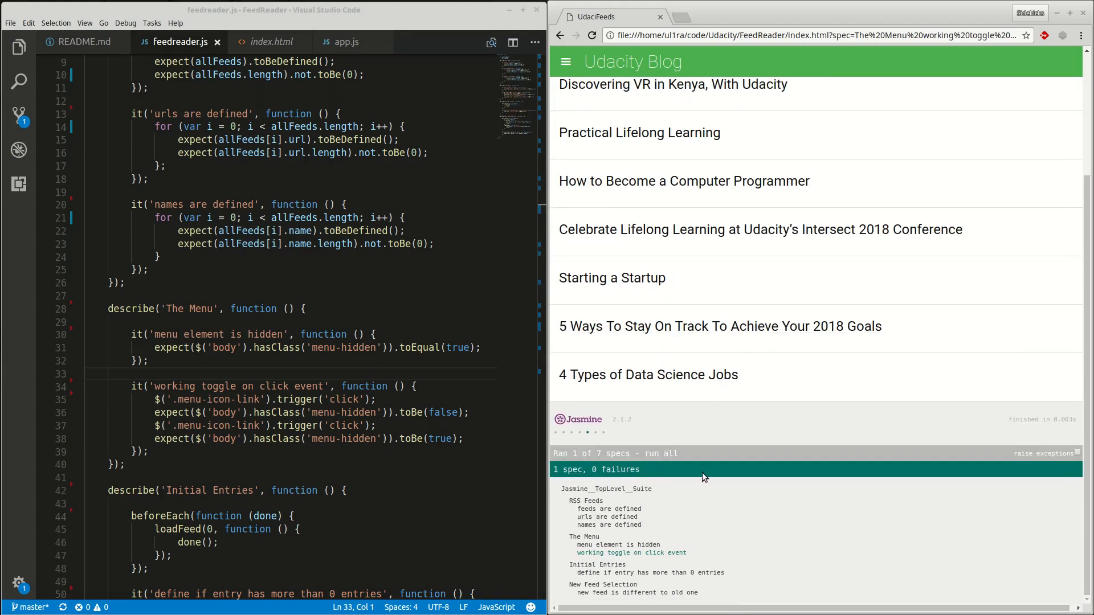
{"action": "scroll", "scroll_direction": "down", "scroll_amount": 3}
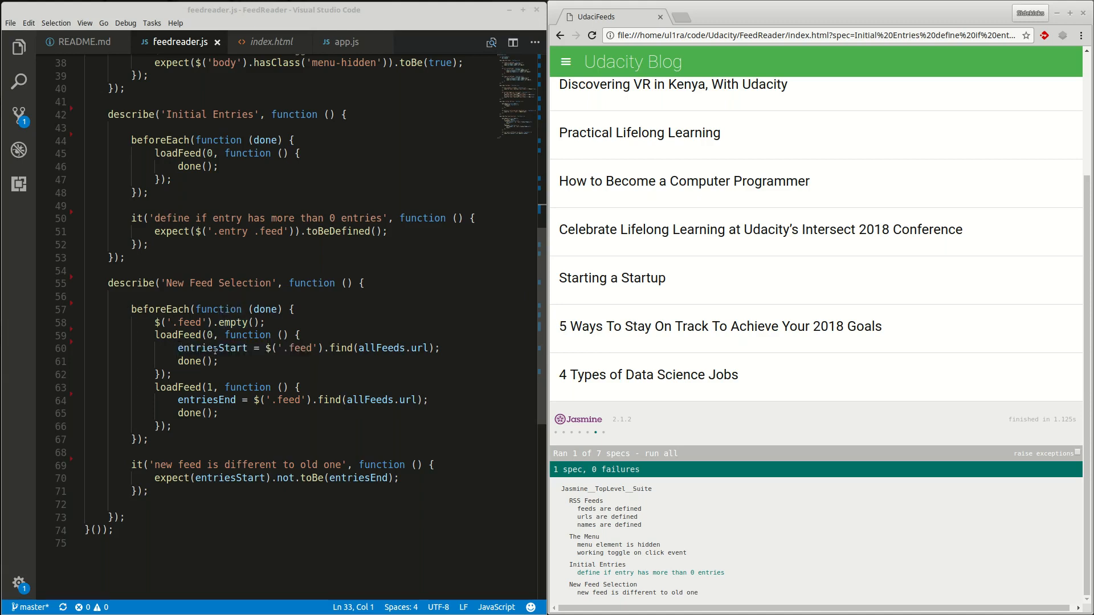
{"action": "mouse_move", "coordinate": [212, 348]}
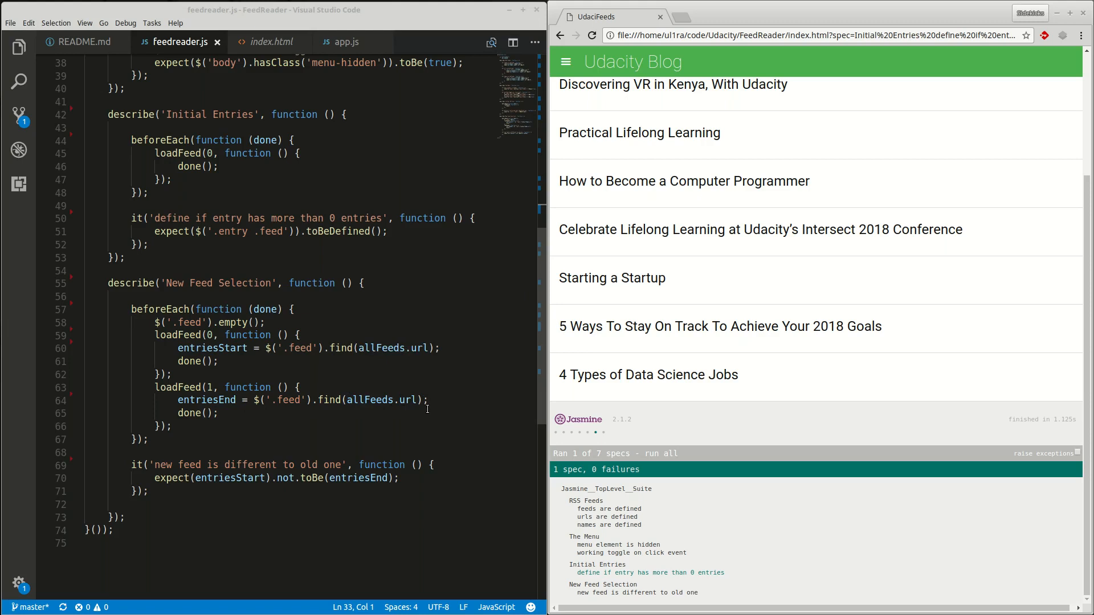
{"action": "mouse_move", "coordinate": [173, 469]}
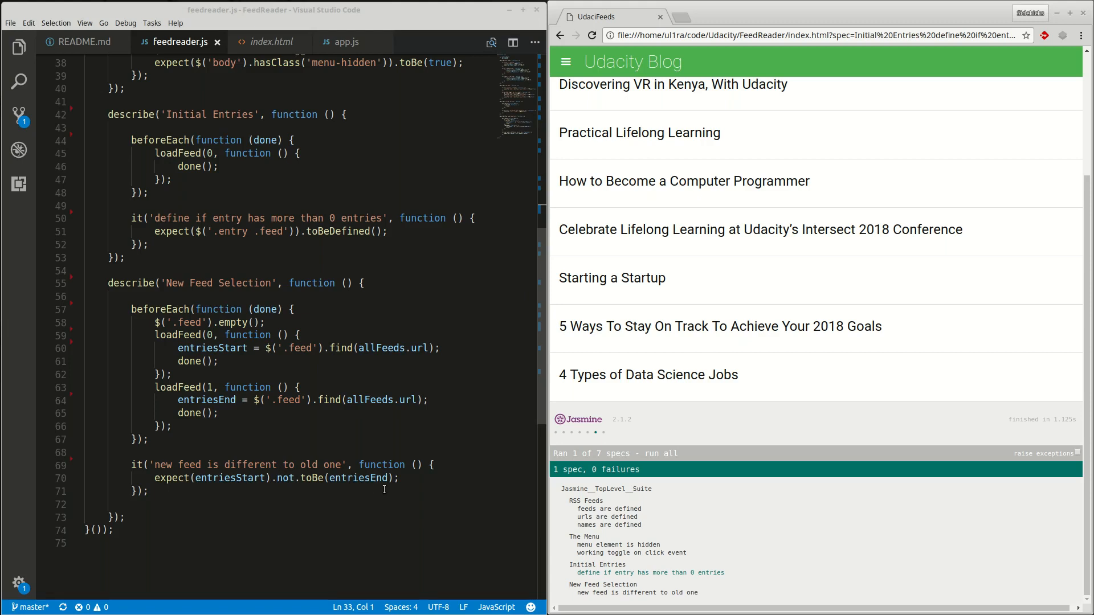
{"action": "mouse_move", "coordinate": [615, 593]}
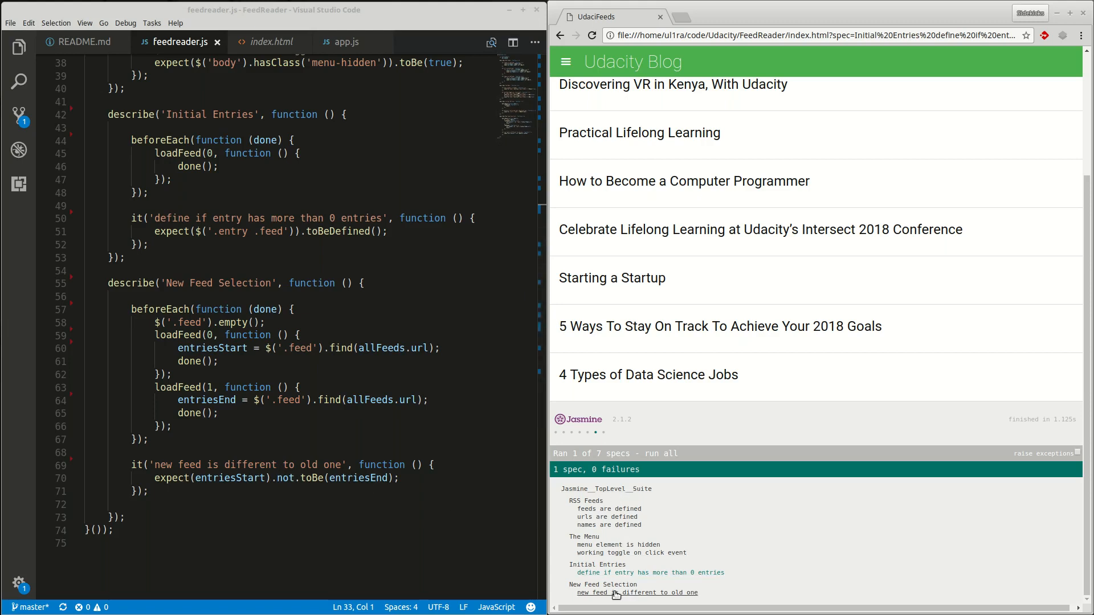
Run only the 'new feed is different to old one' spec from the Jasmine report
{"action": "left_click", "coordinate": [623, 593]}
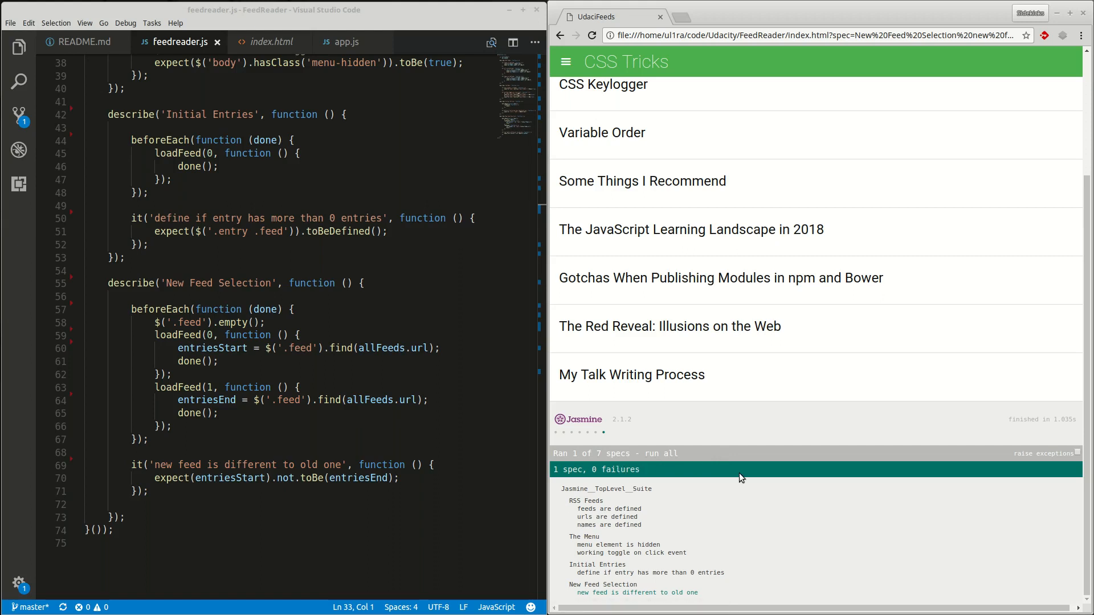
{"action": "mouse_move", "coordinate": [753, 449]}
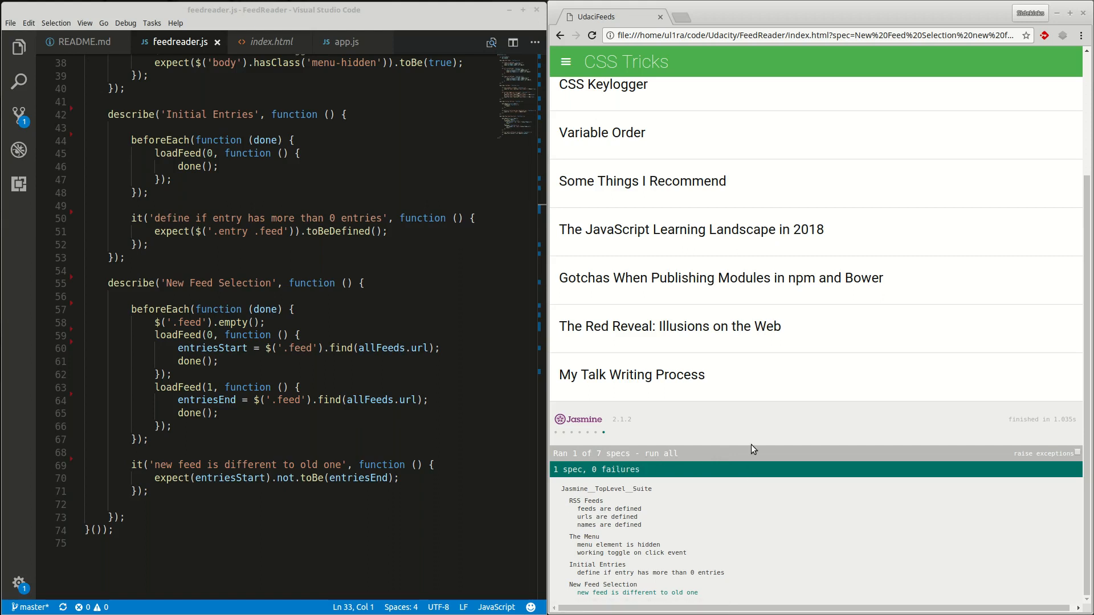